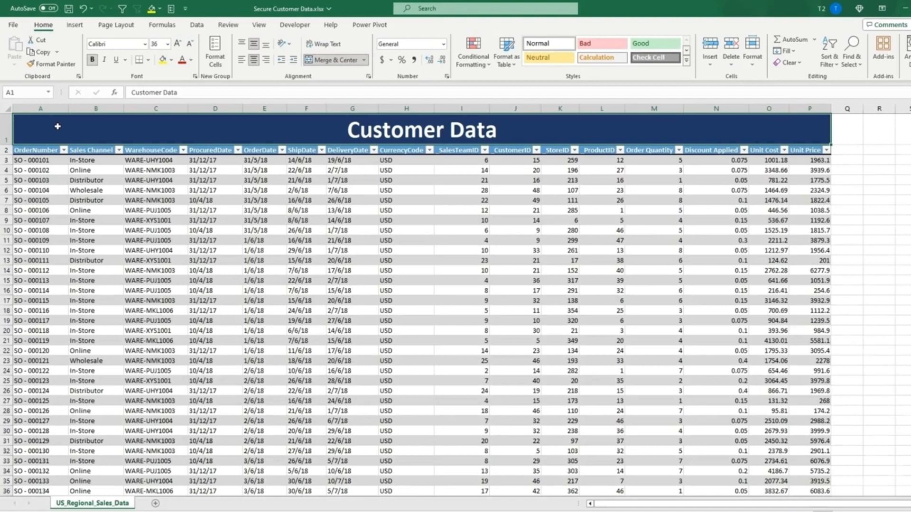
mouse_move(239, 114)
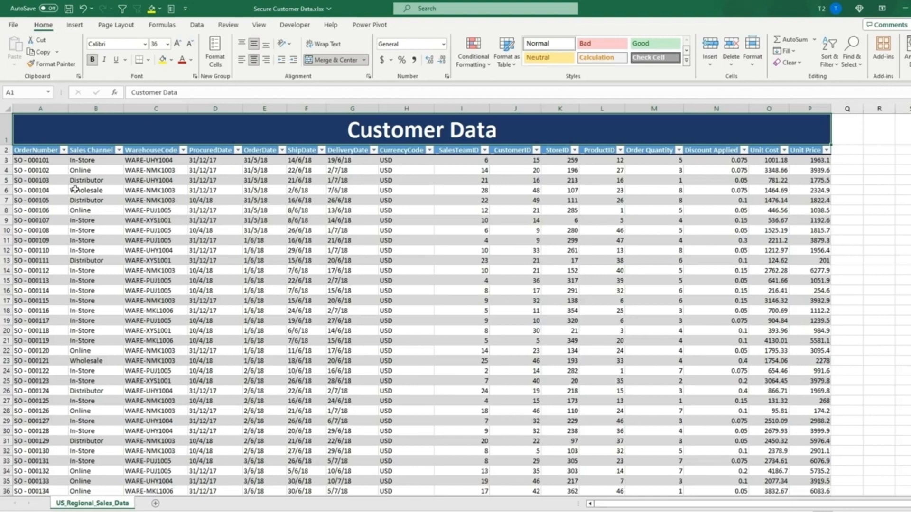
mouse_move(119, 172)
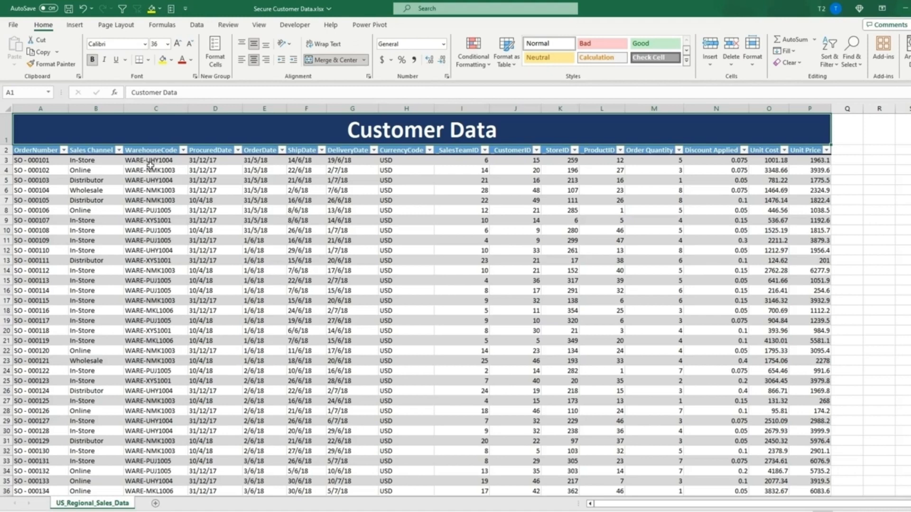
mouse_move(149, 164)
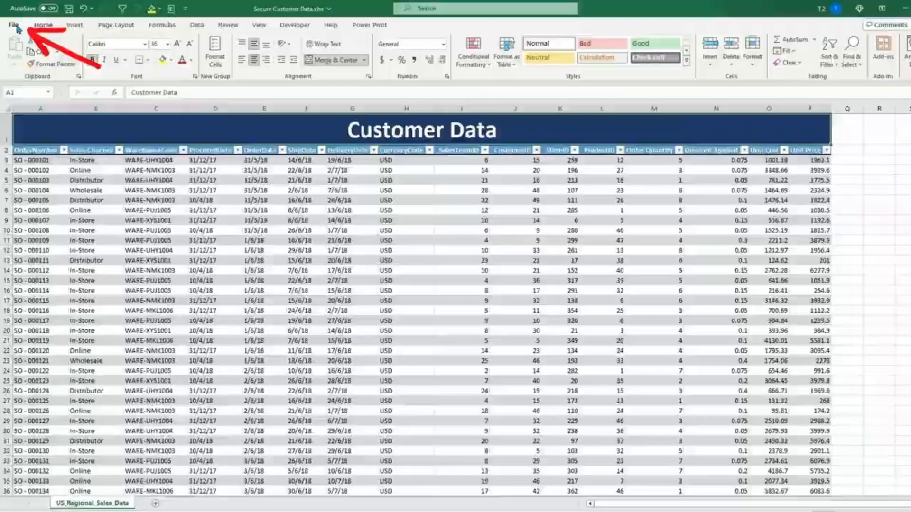
Encrypt the Secure Customer Data workbook with a password, entered and confirmed
left_click(13, 24)
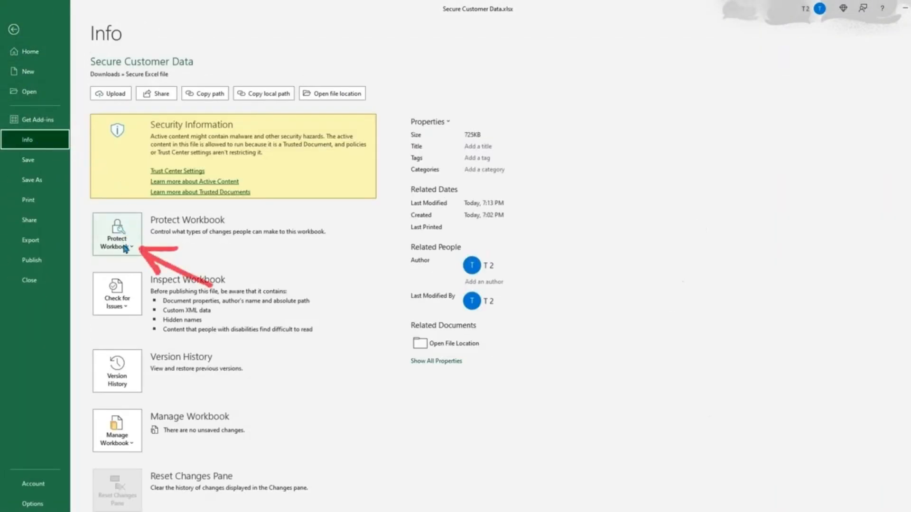
left_click(117, 234)
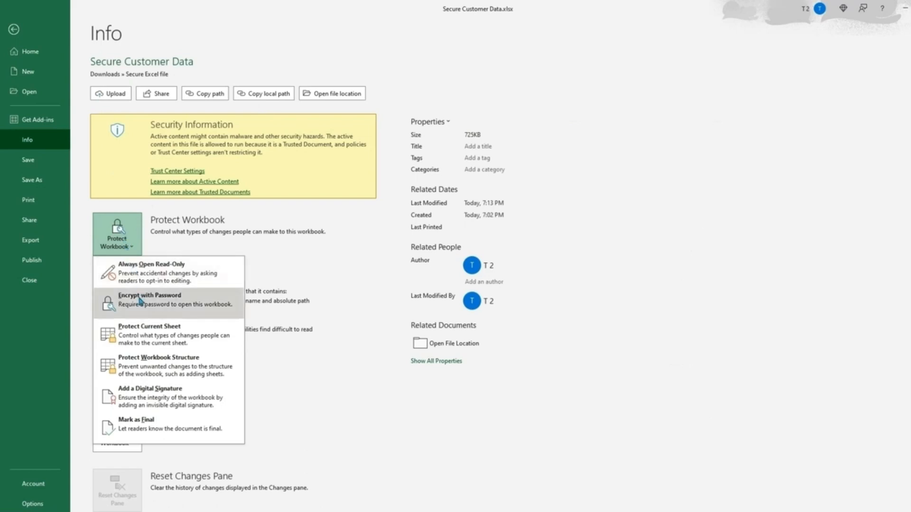
left_click(149, 296)
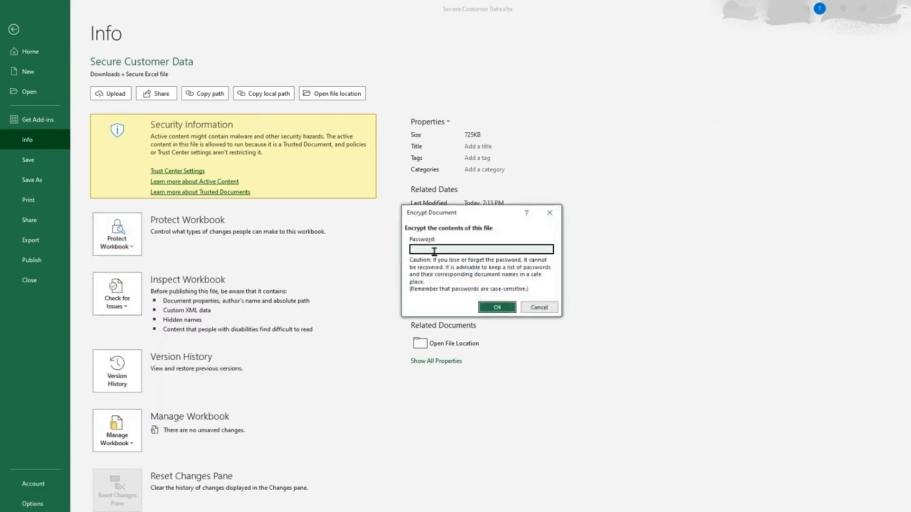
type("••")
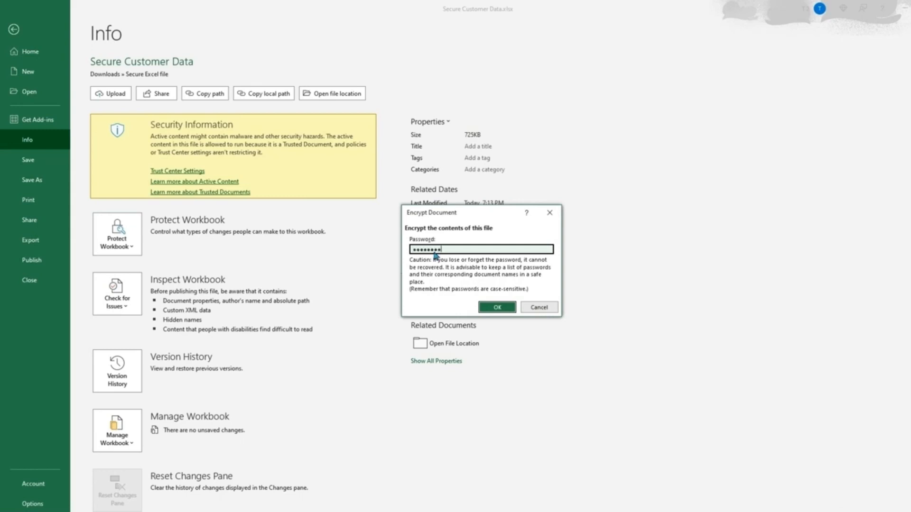
left_click(496, 307)
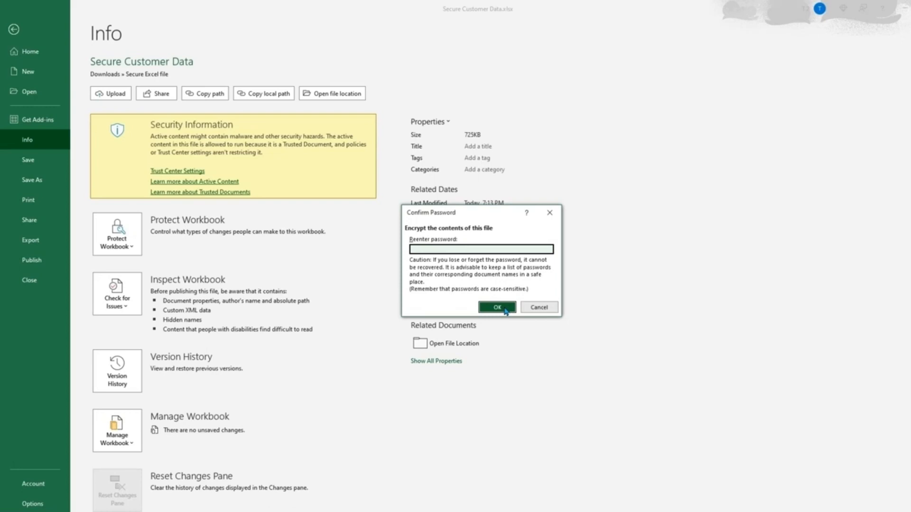
type("••••")
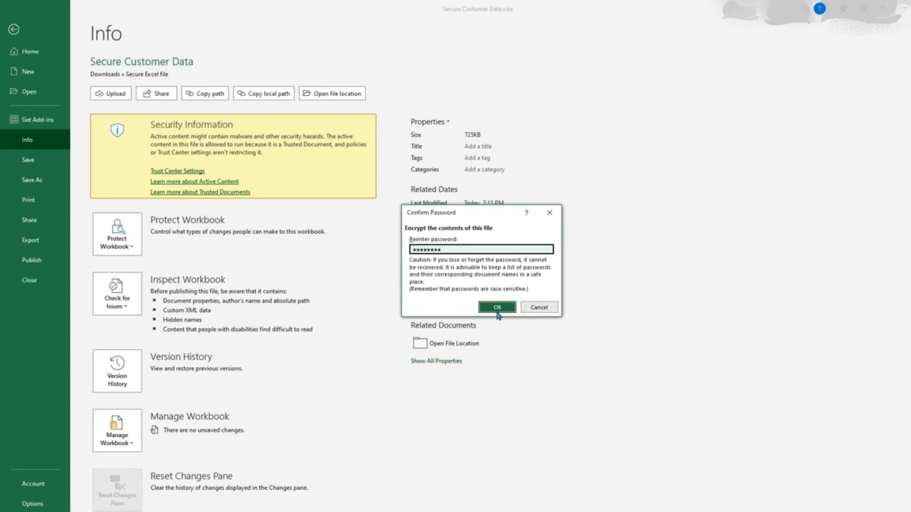
left_click(495, 307)
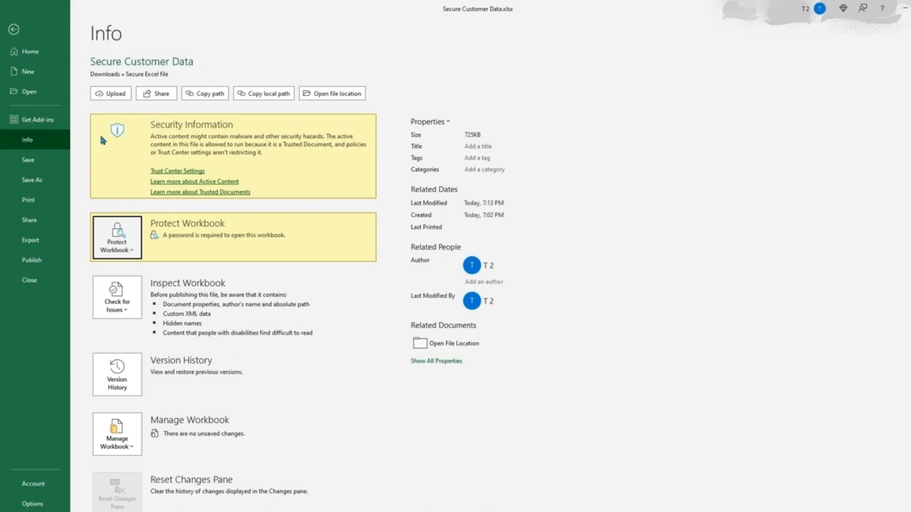
Open Secure Customer Data.xlsx from Downloads > Secure Excel file in File Explorer
left_click(13, 29)
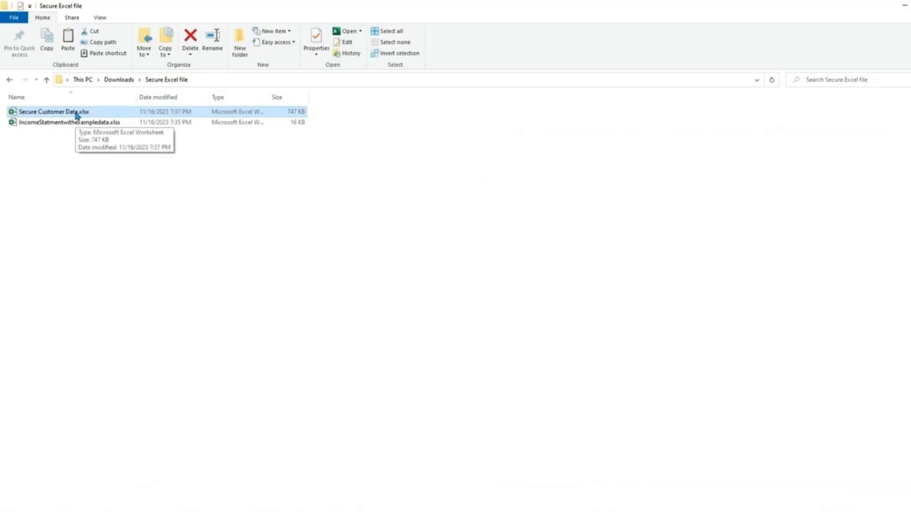
double_click(64, 122)
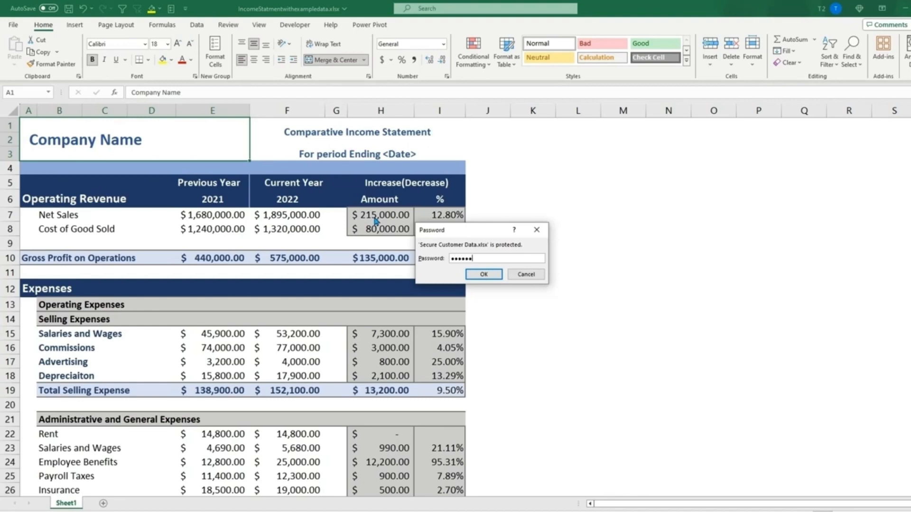
Submit the password to open Secure Customer Data, then switch to the income statement
left_click(482, 274)
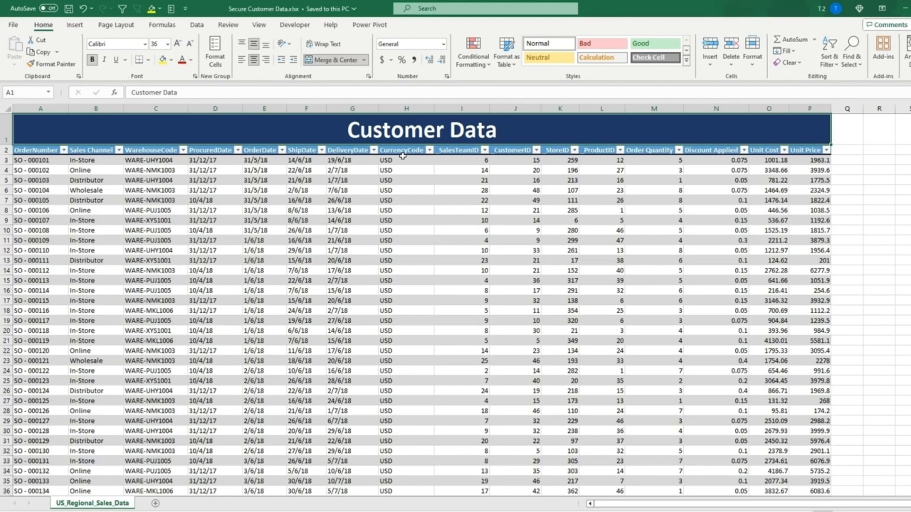
left_click(40, 160)
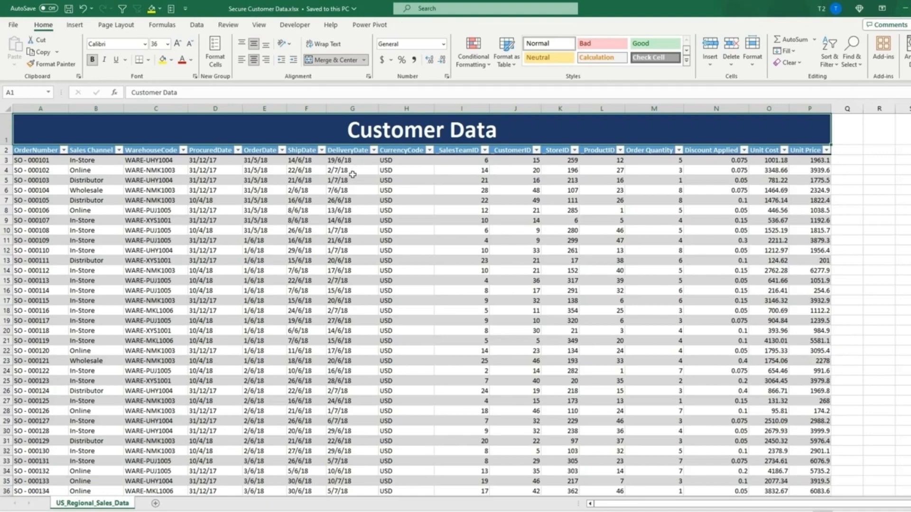
mouse_move(349, 173)
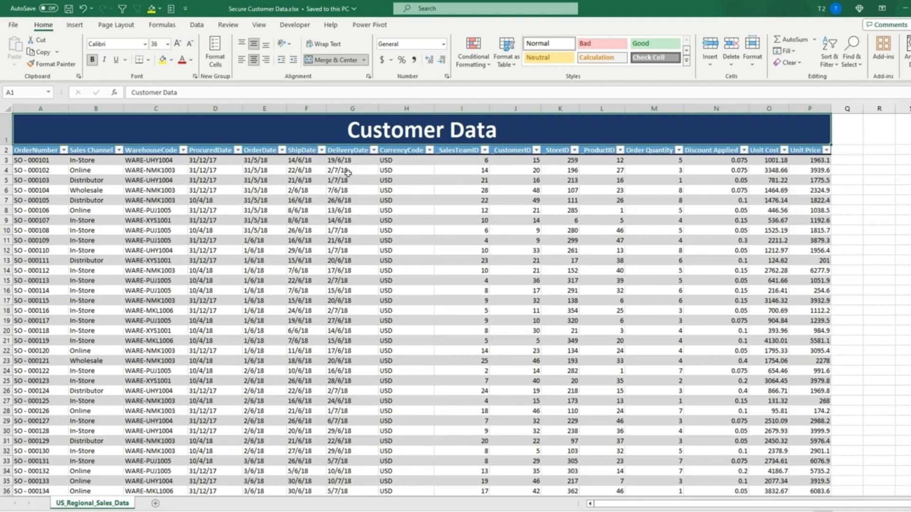
mouse_move(365, 289)
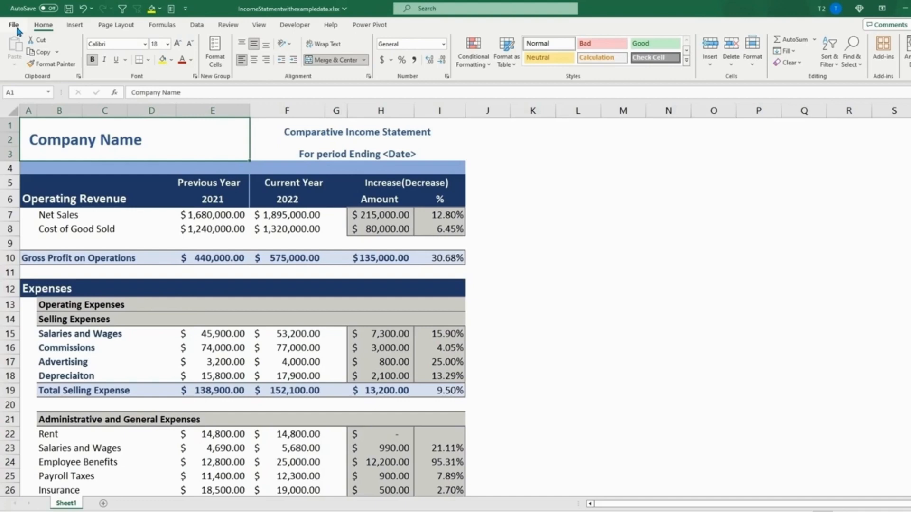
Open the Protect Current Sheet dialog from the income statement's Info page
left_click(13, 24)
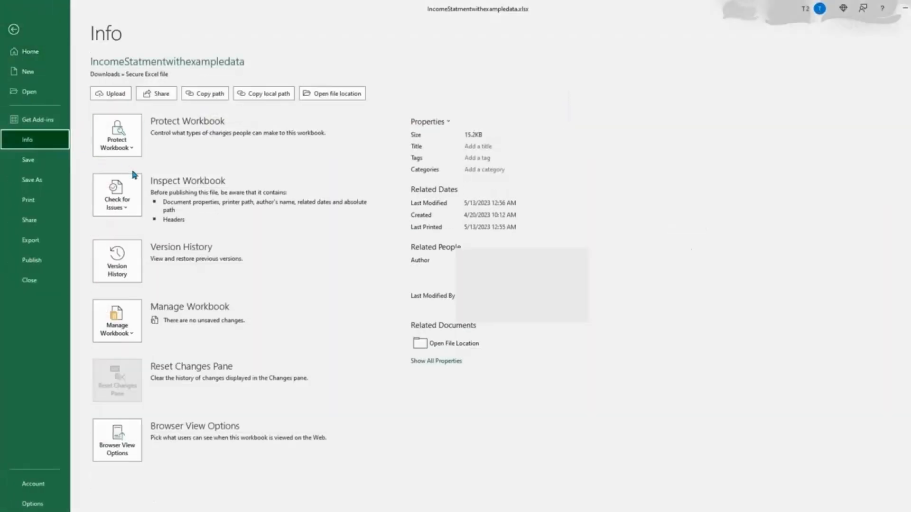
left_click(117, 135)
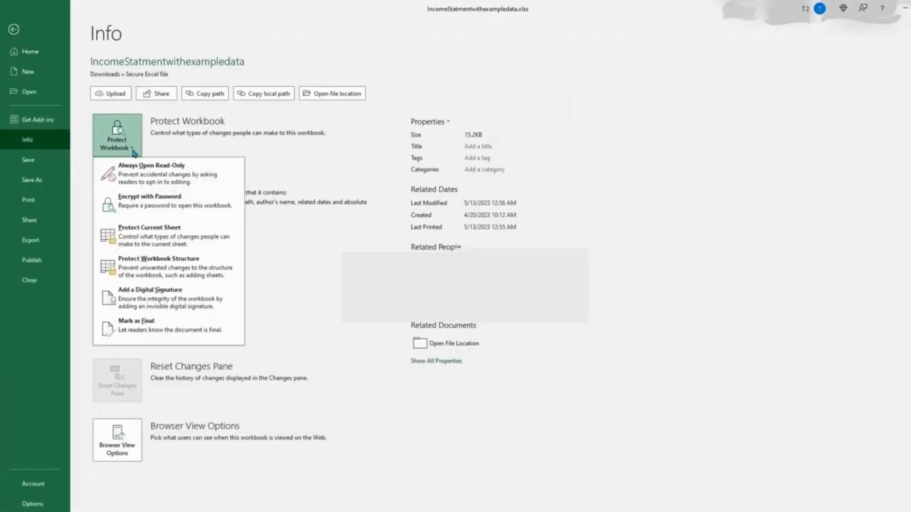
mouse_move(145, 235)
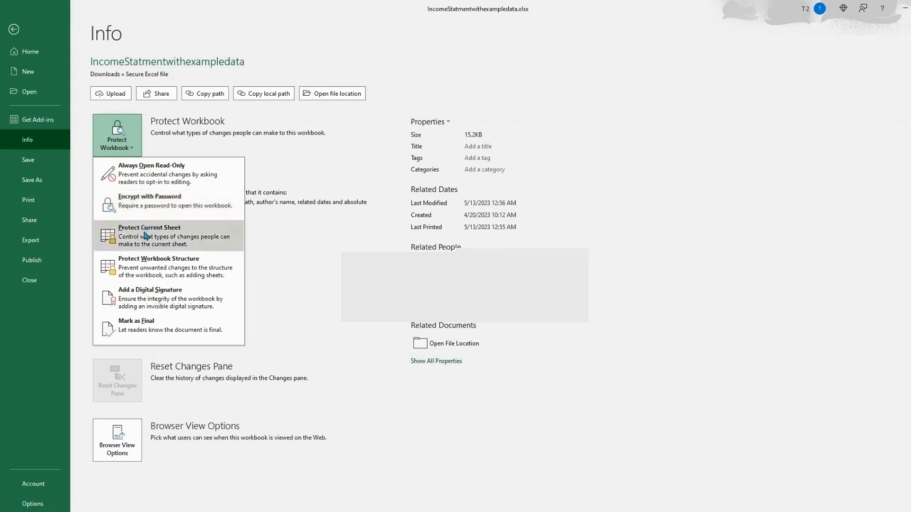
left_click(150, 236)
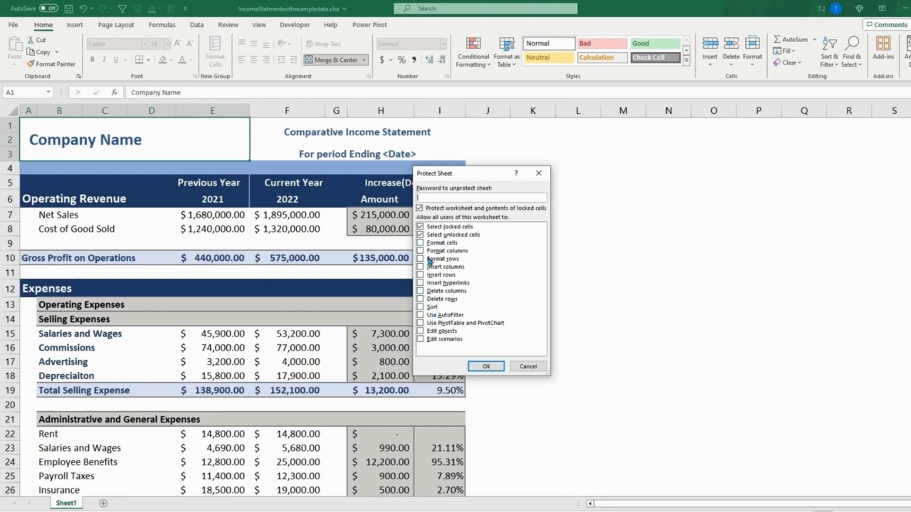
Protect the sheet with a confirmed password, allowing only locked and unlocked cell selection
left_click(419, 242)
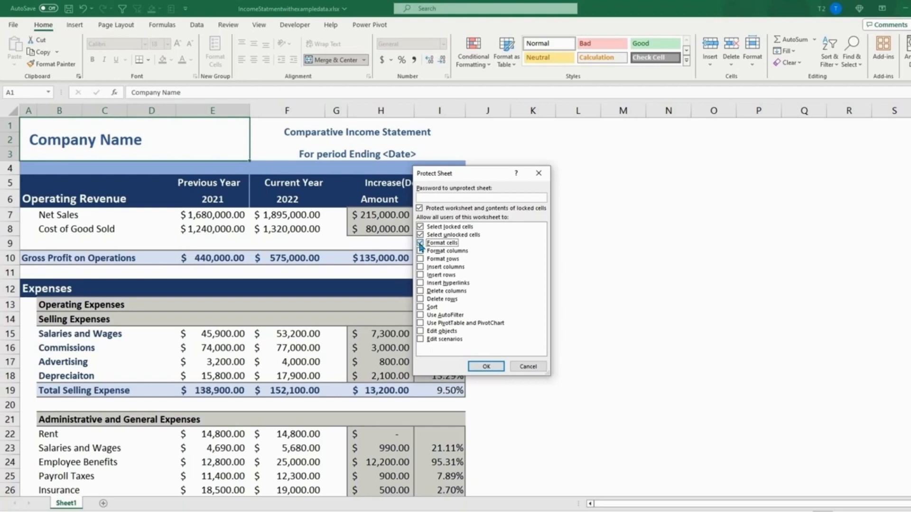
left_click(421, 243)
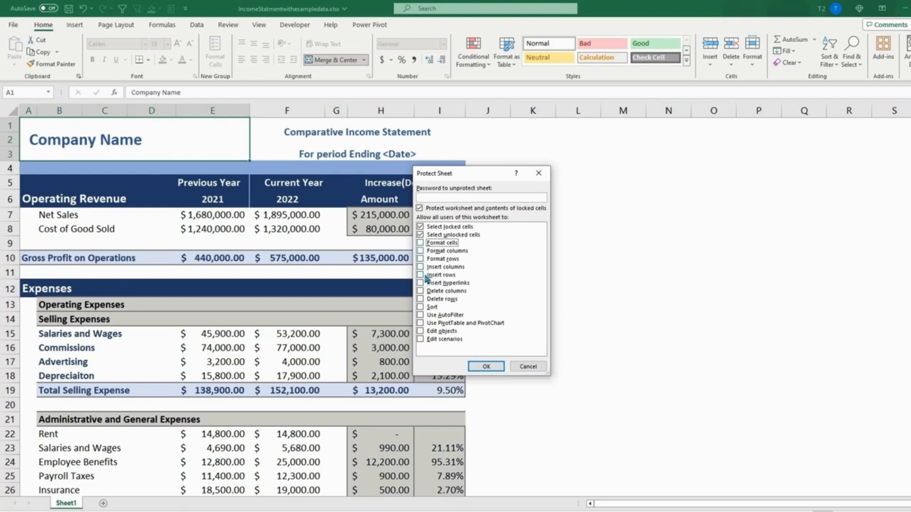
mouse_move(421, 291)
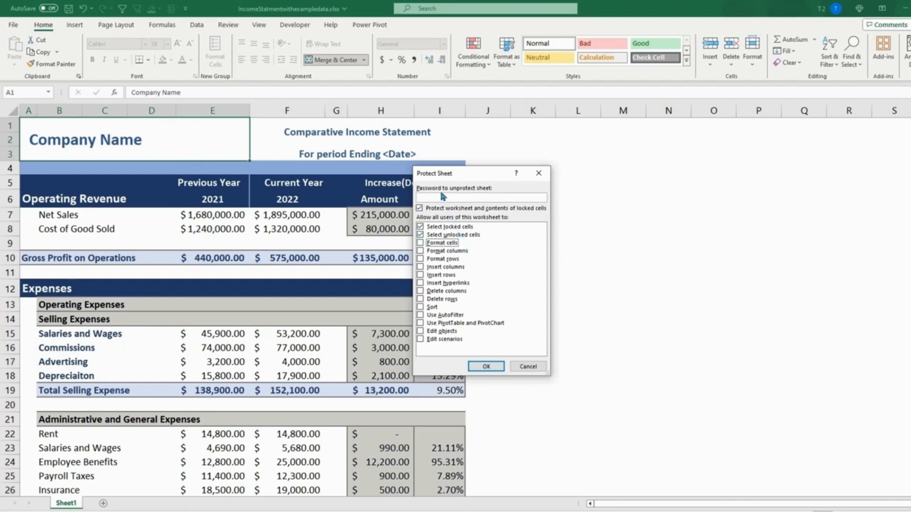
mouse_move(456, 225)
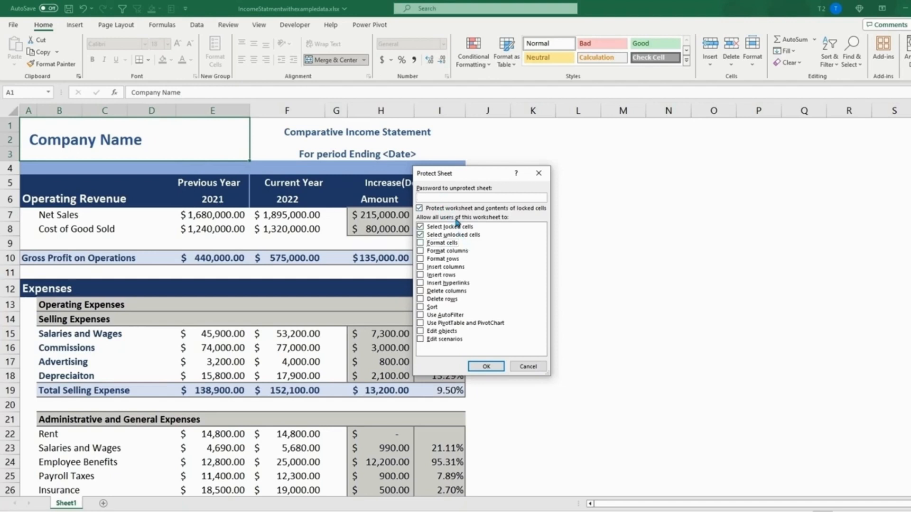
type("••••••")
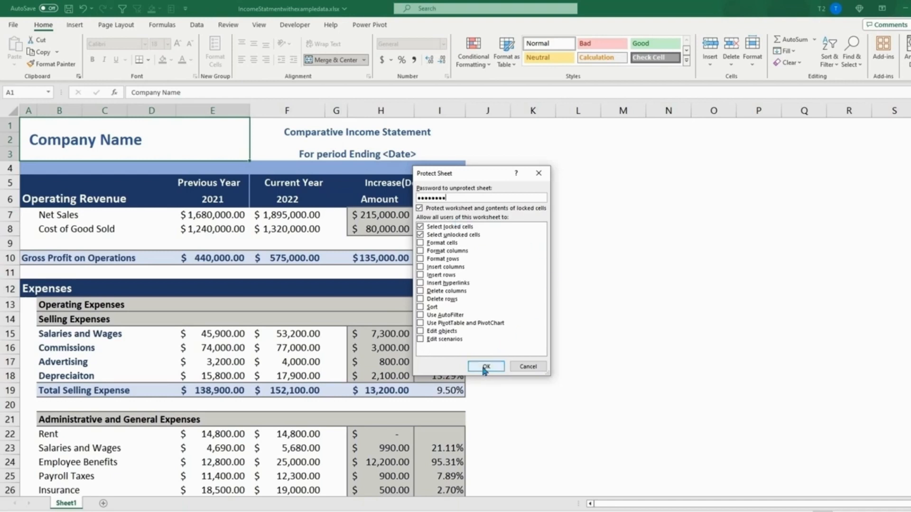
left_click(485, 365)
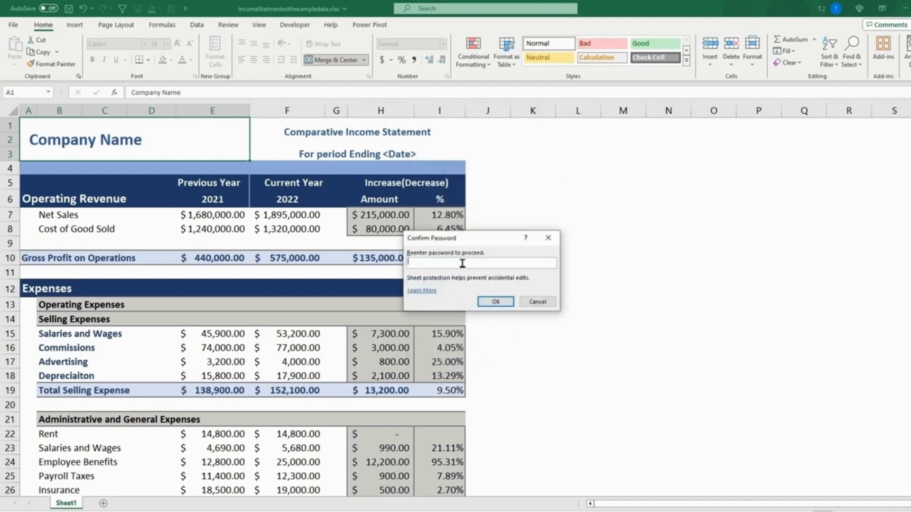
type("•••••")
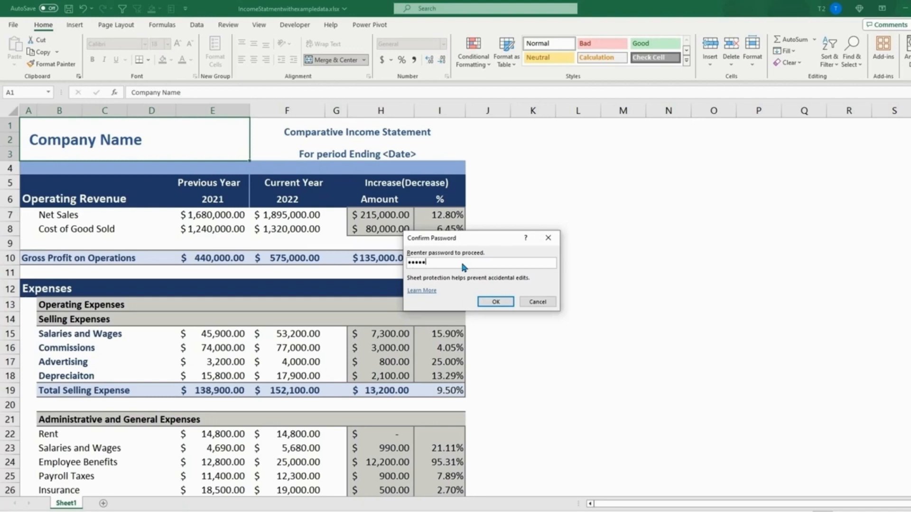
left_click(494, 302)
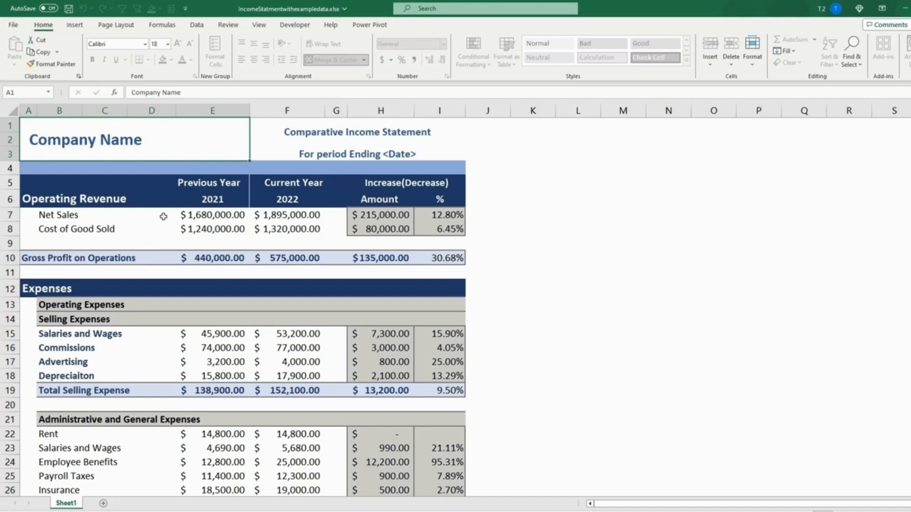
mouse_move(177, 215)
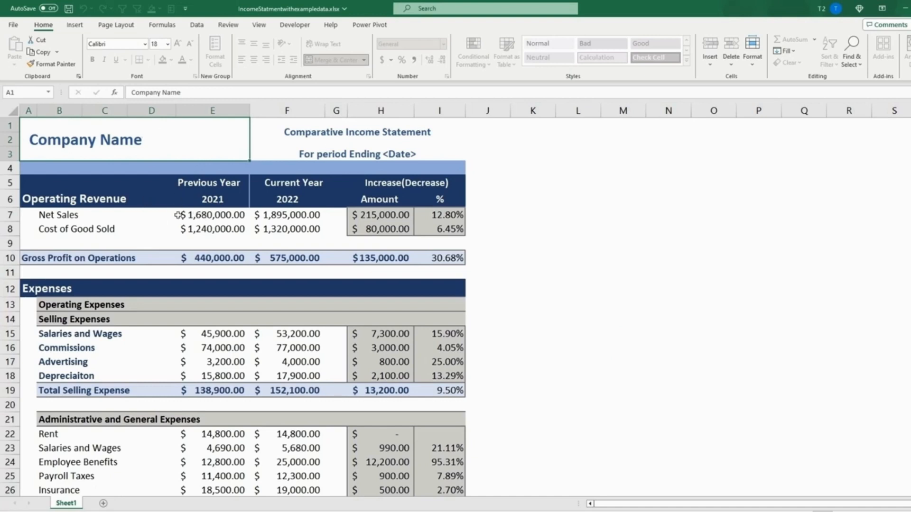
double_click(212, 214)
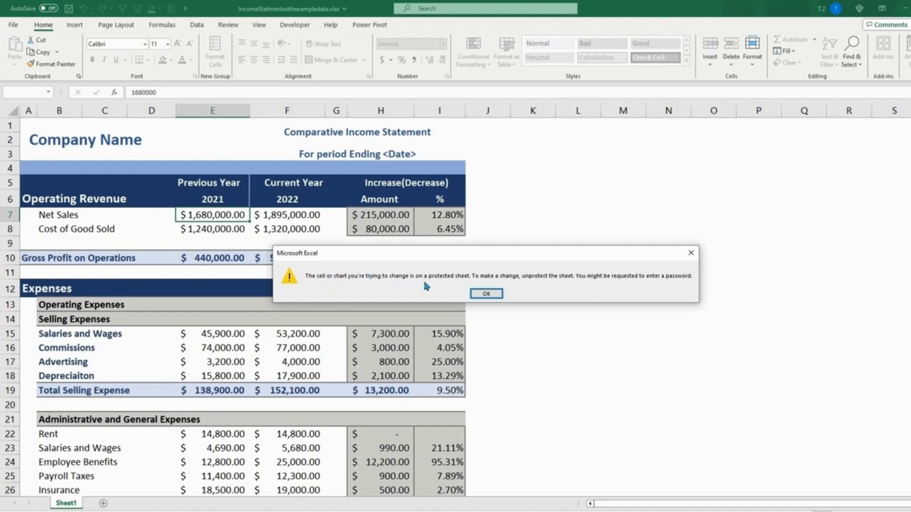
mouse_move(491, 285)
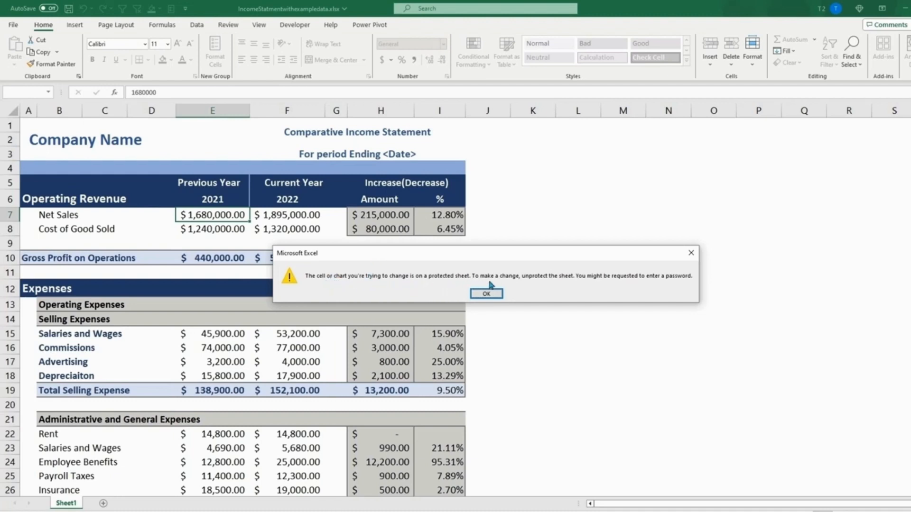
left_click(486, 293)
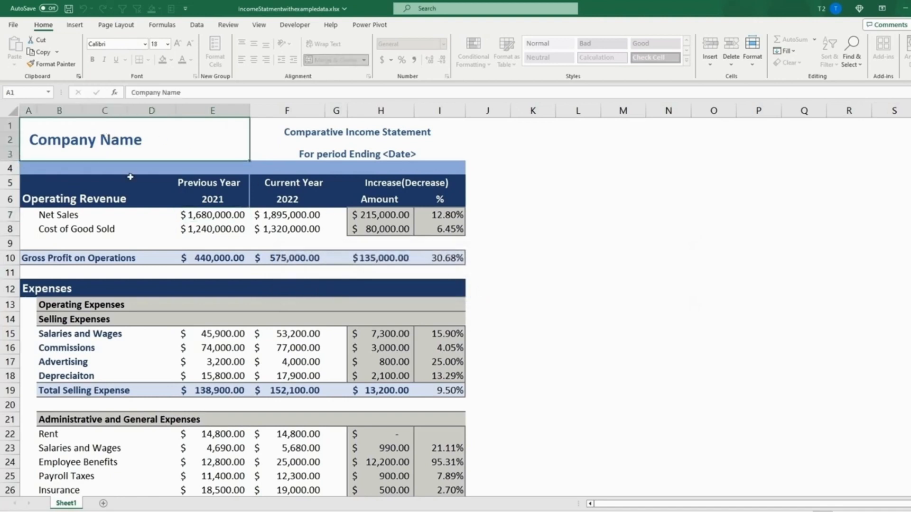
Unprotect Sheet1 of the income statement from the Info page using its password
left_click(13, 24)
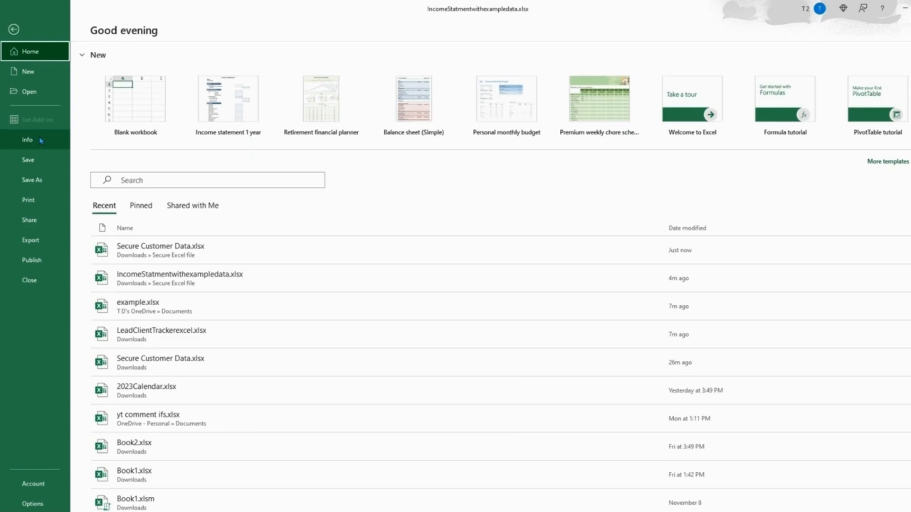
left_click(27, 139)
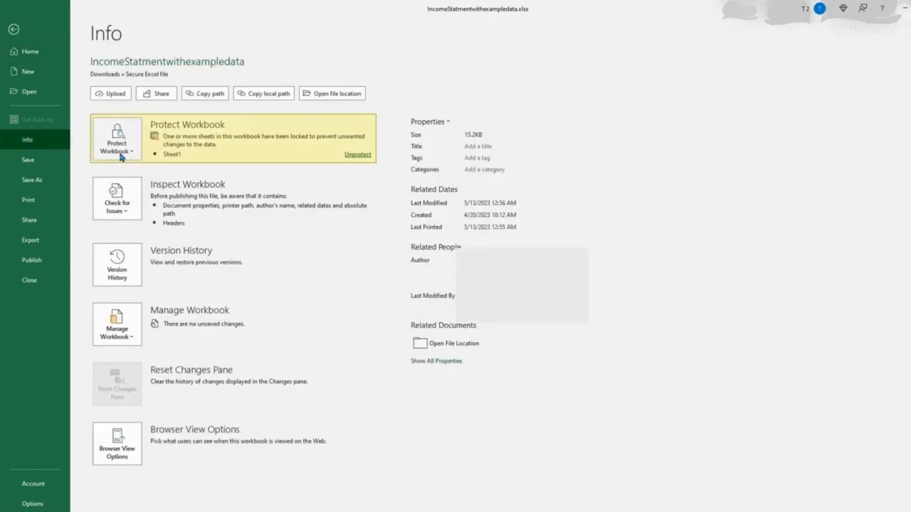
left_click(116, 138)
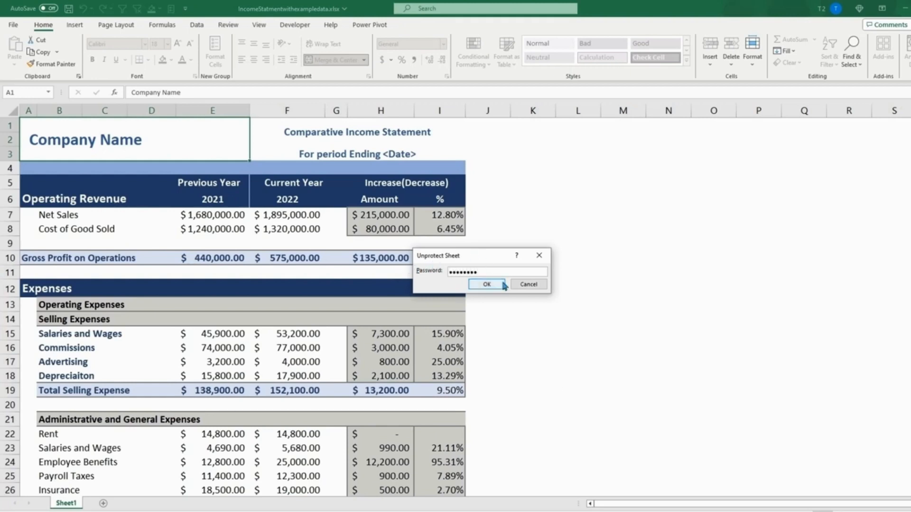
left_click(485, 285)
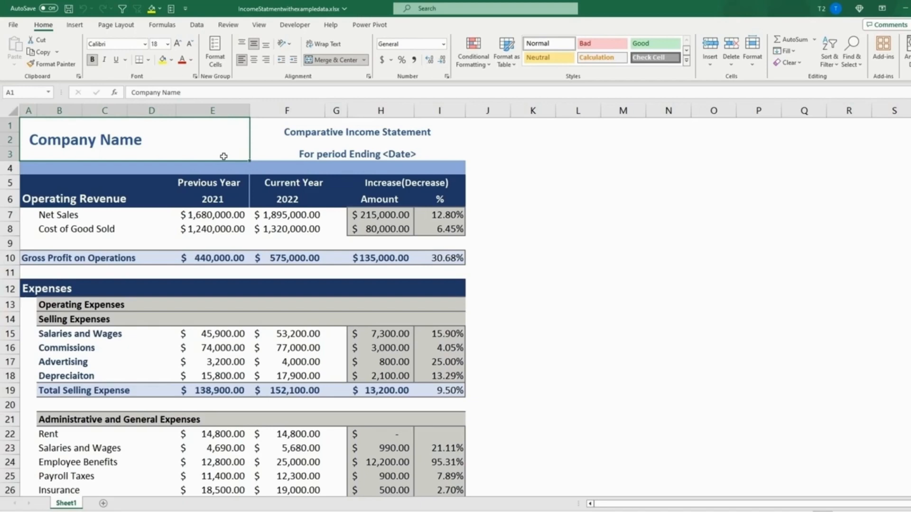
mouse_move(224, 156)
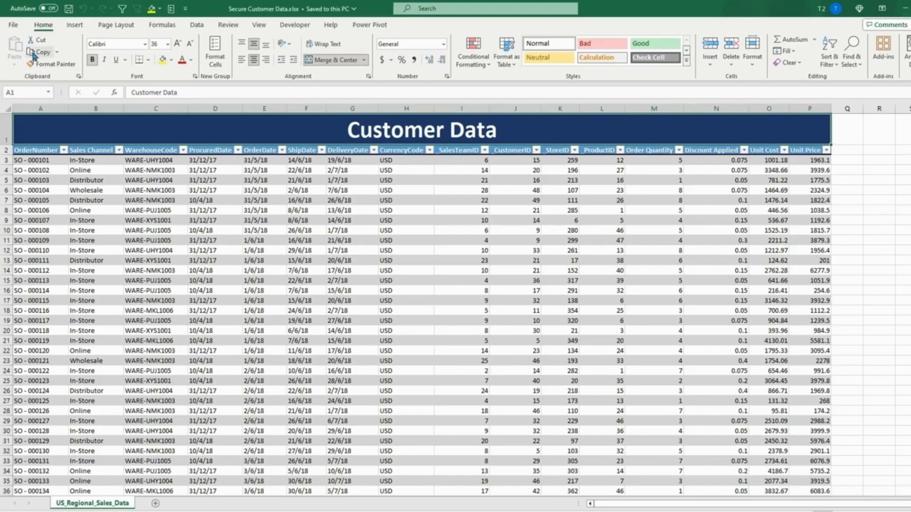
Clear the open password on Secure Customer Data through Encrypt with Password
left_click(13, 24)
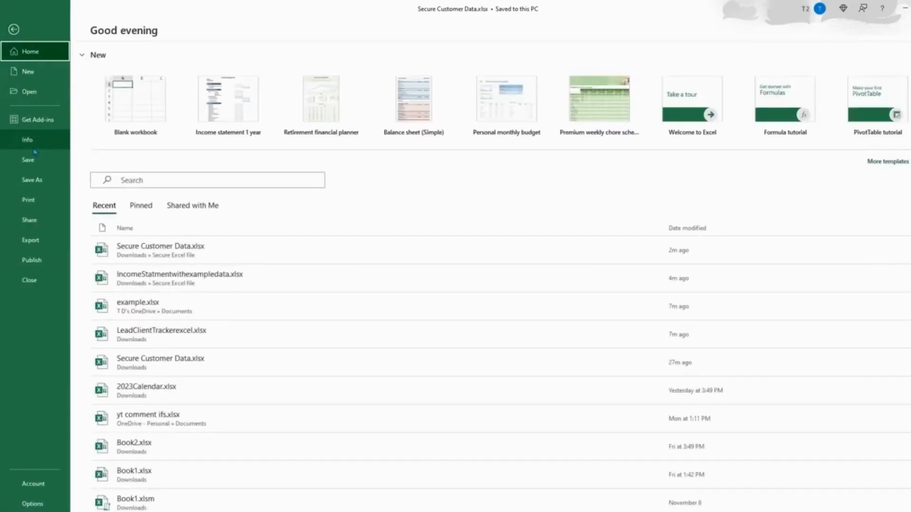
left_click(28, 139)
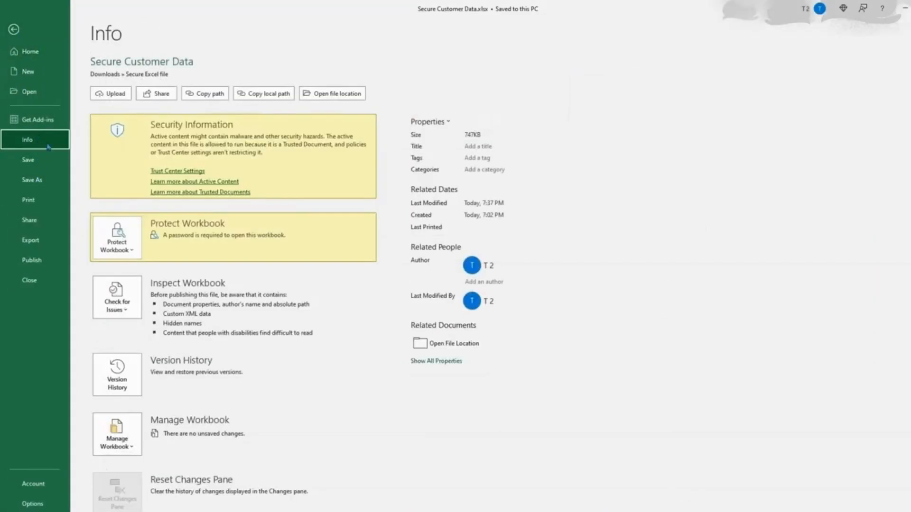
left_click(117, 237)
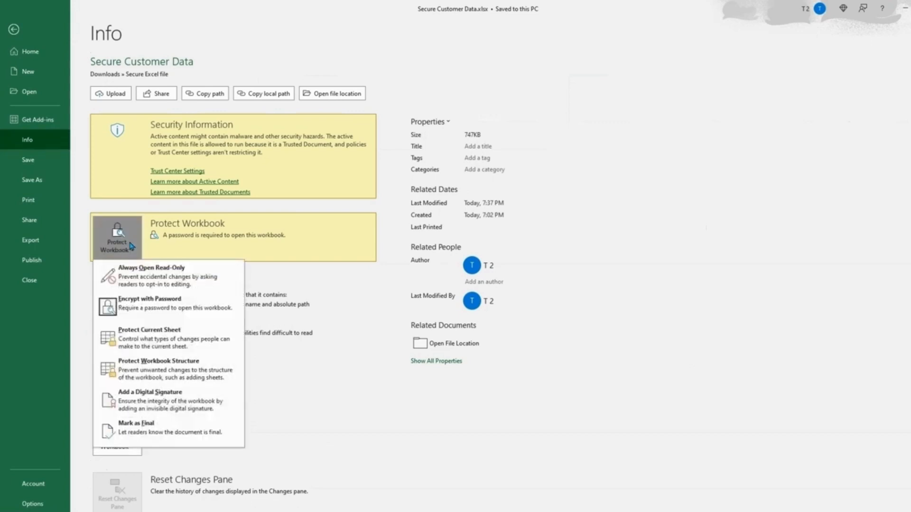
left_click(154, 302)
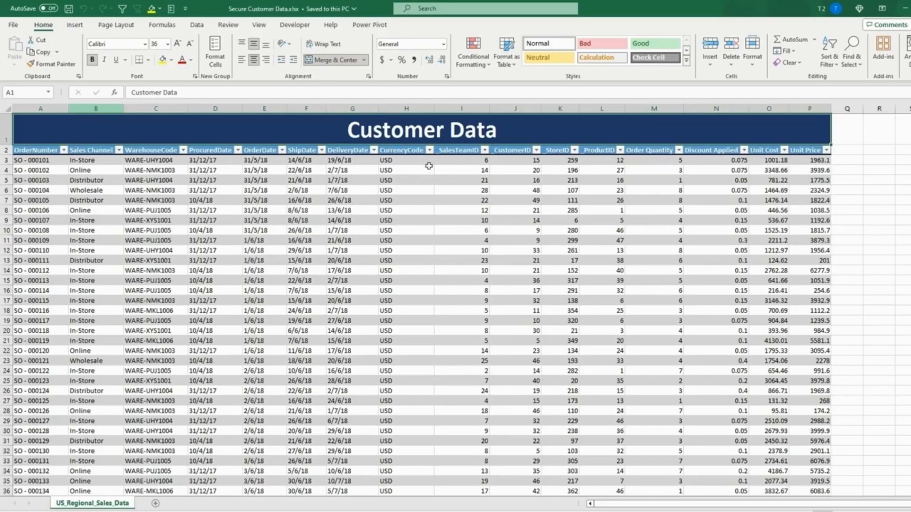
mouse_move(365, 169)
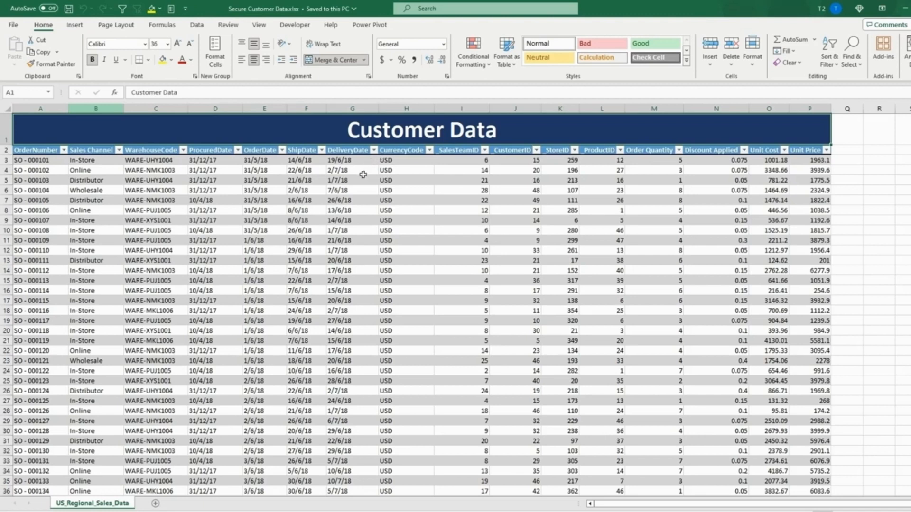
mouse_move(360, 301)
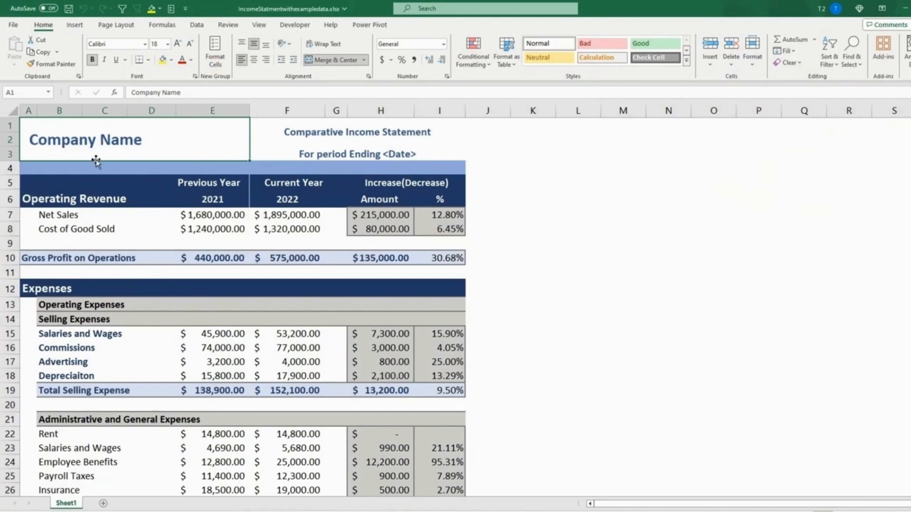
Mark the income statement as final and confirm saving it
left_click(12, 25)
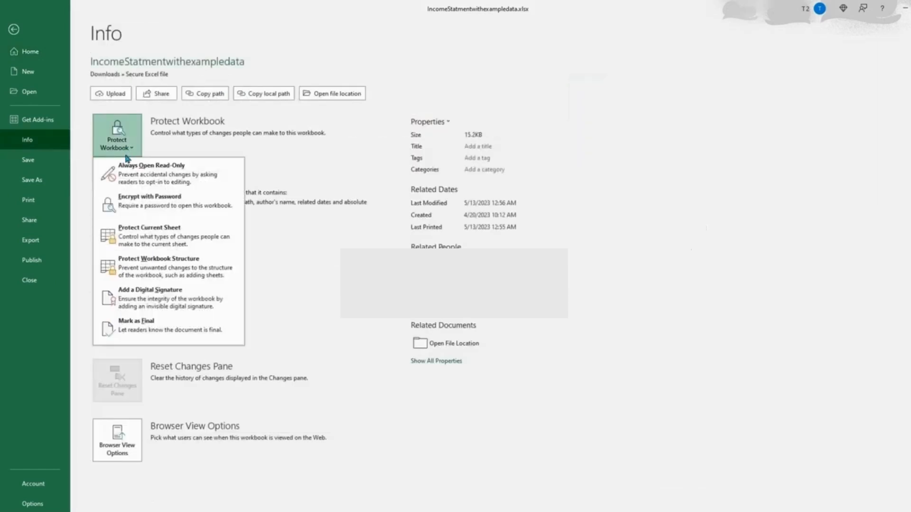
left_click(136, 325)
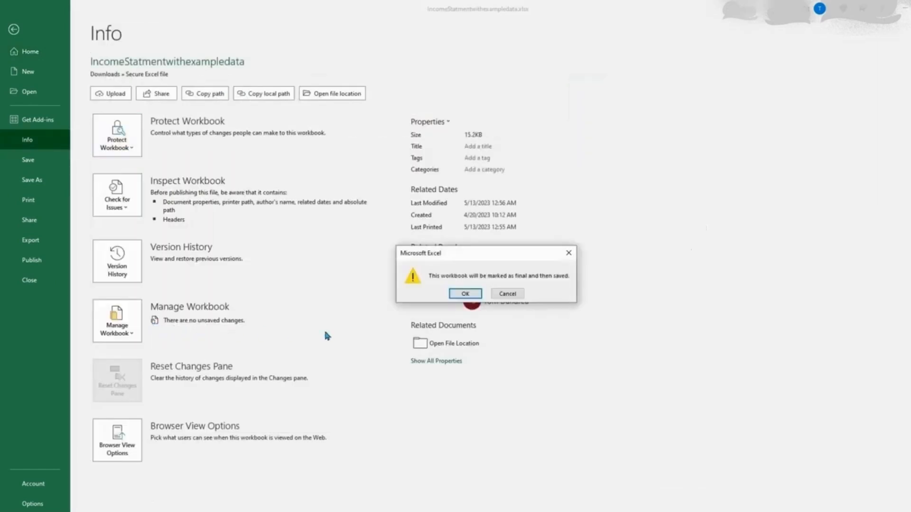
left_click(464, 293)
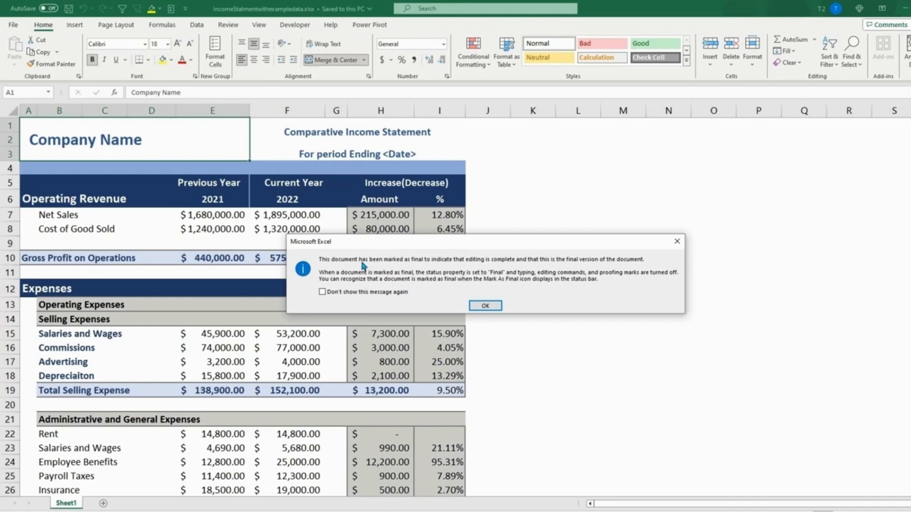
mouse_move(428, 268)
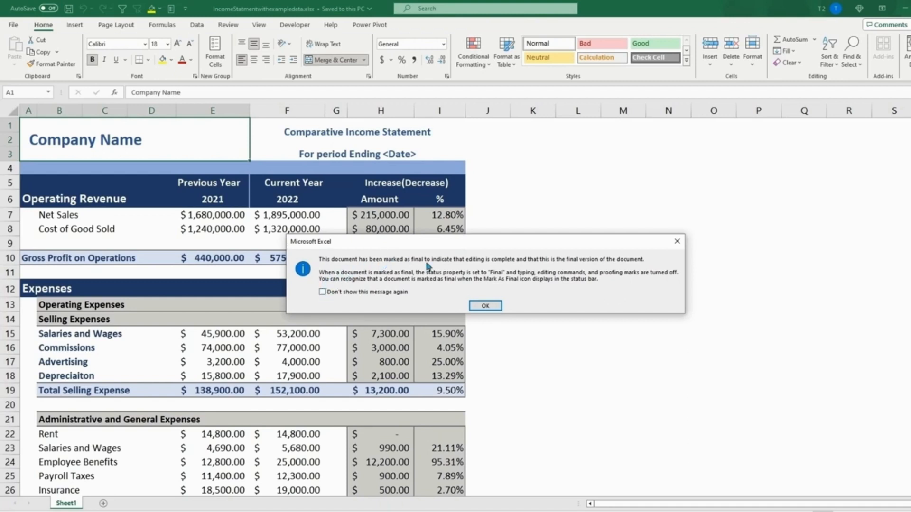
mouse_move(462, 274)
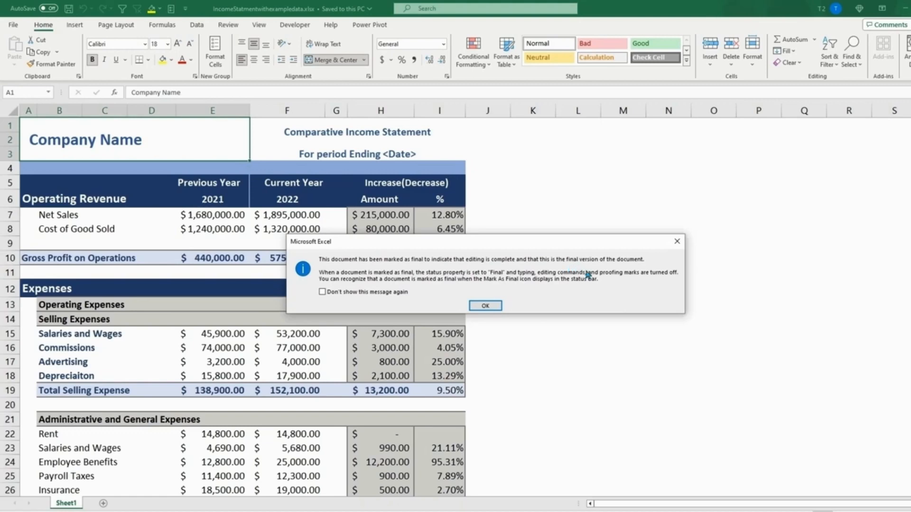
mouse_move(560, 290)
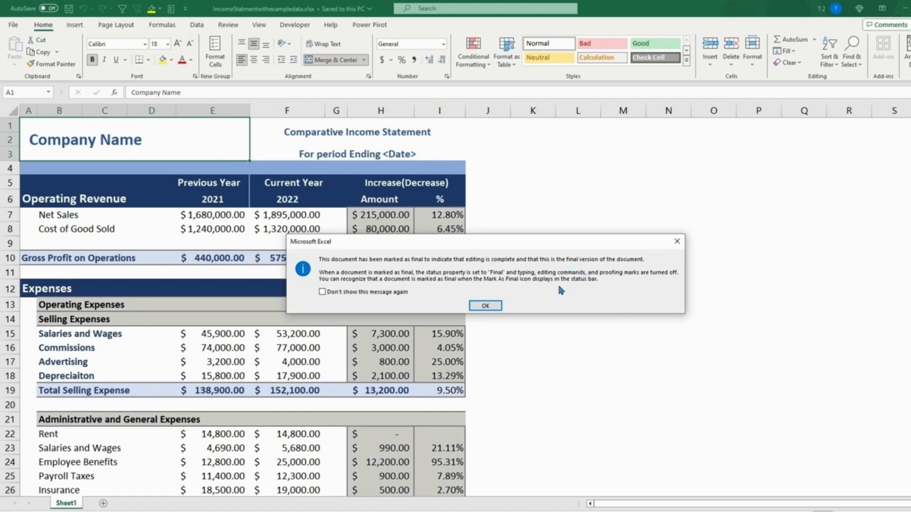
left_click(485, 306)
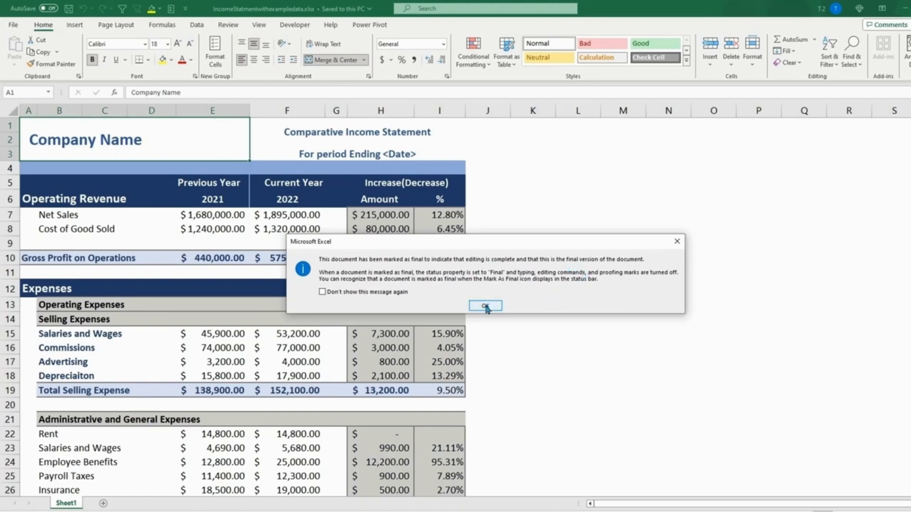
Dismiss the Marked as Final notice, leaving the workbook read-only
left_click(484, 306)
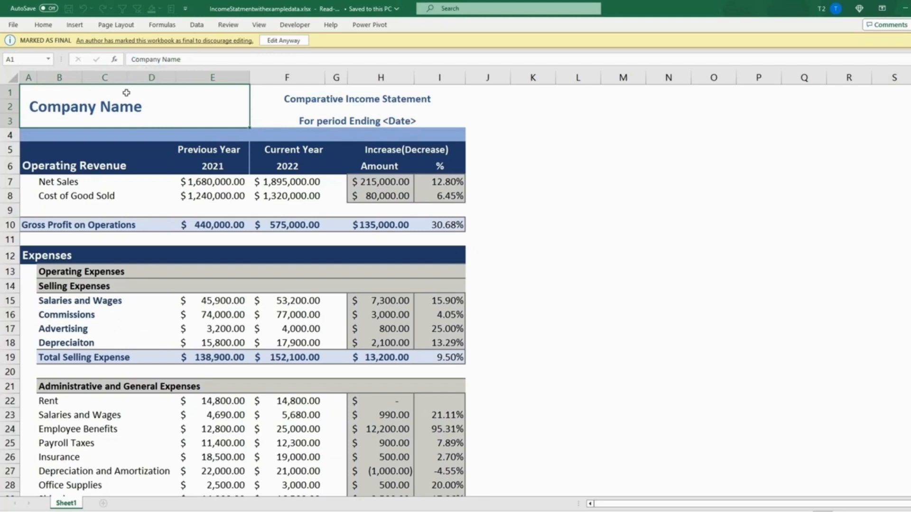
mouse_move(627, 126)
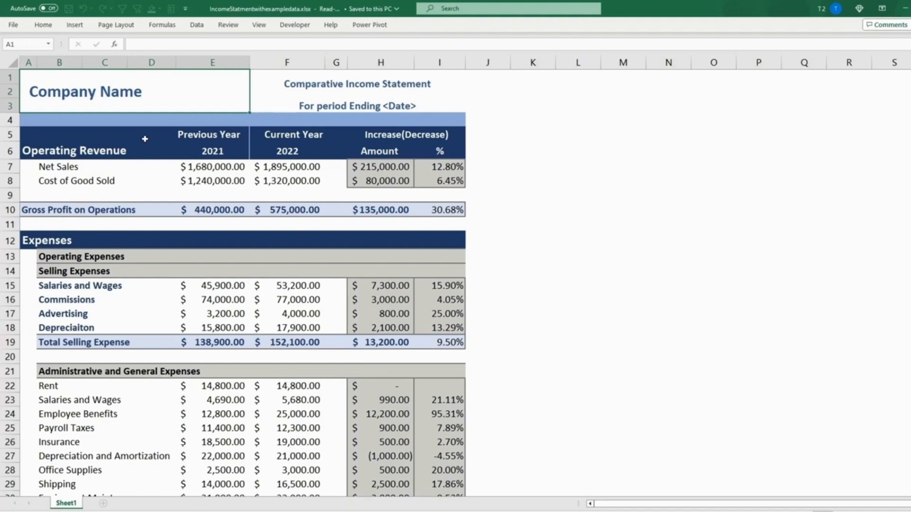
mouse_move(158, 125)
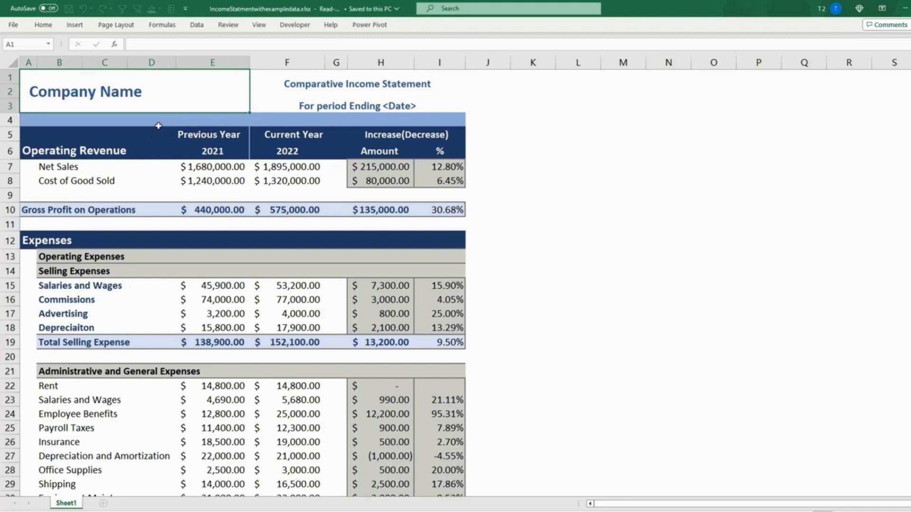
mouse_move(157, 122)
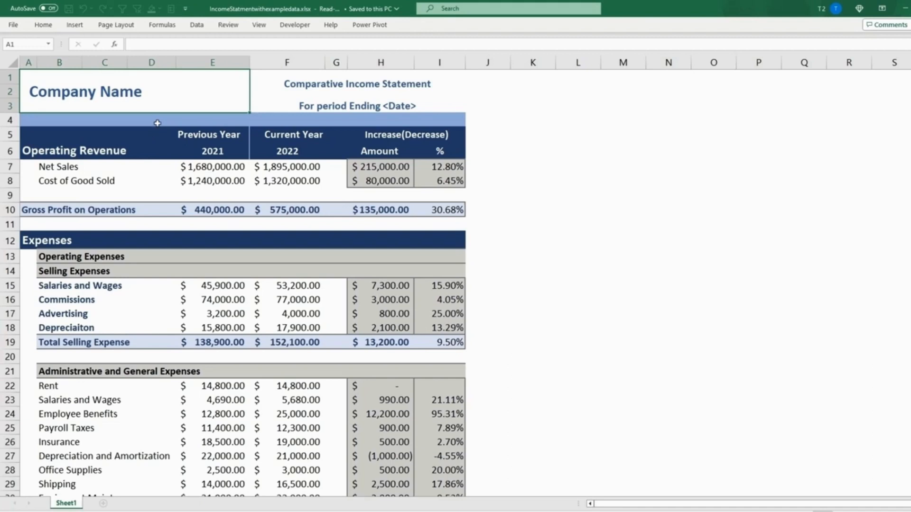
mouse_move(154, 118)
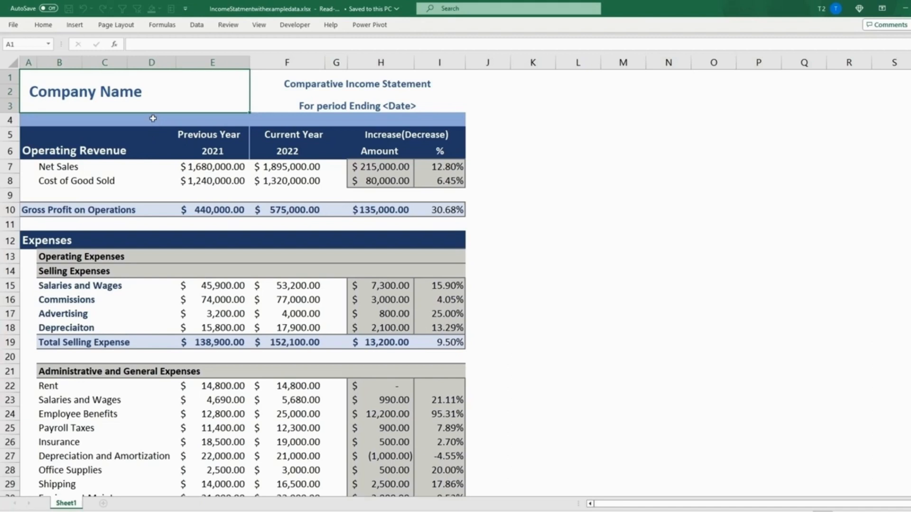
mouse_move(153, 120)
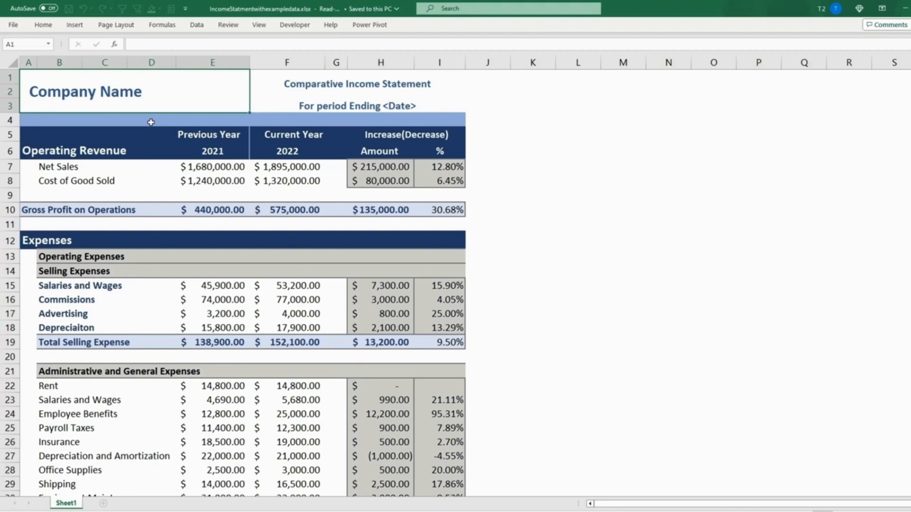
mouse_move(148, 121)
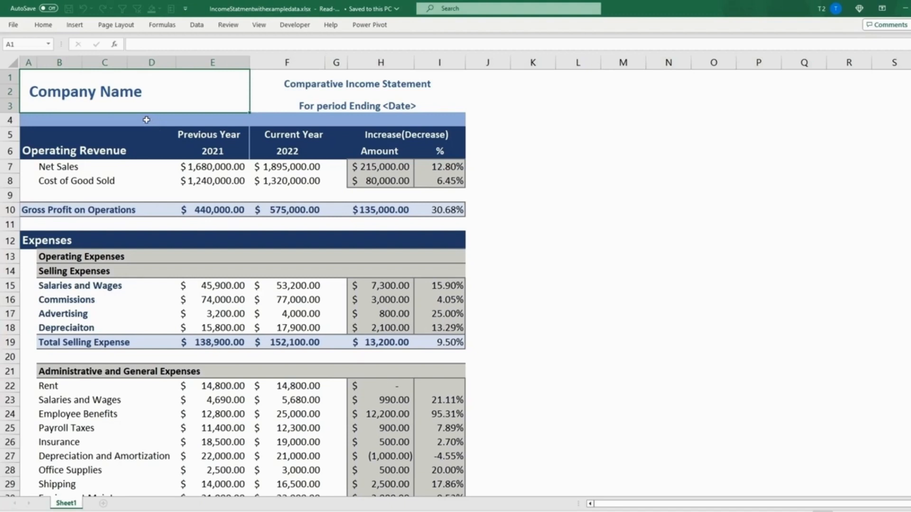